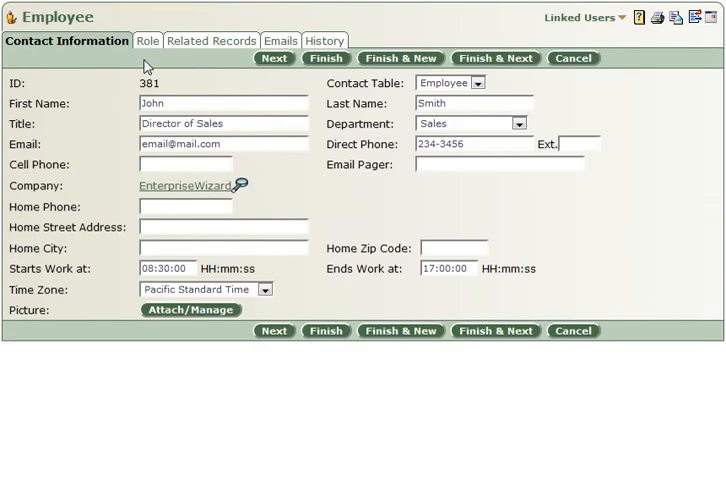
pyautogui.moveTo(148, 64)
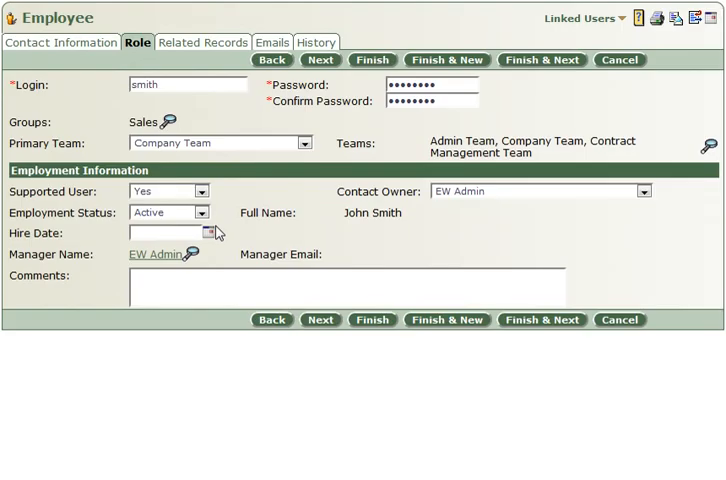
# Step: Review the Staff_users header row and enter each user's Login, Password, Groups, Primary Team and Teams
pyautogui.click(202, 212)
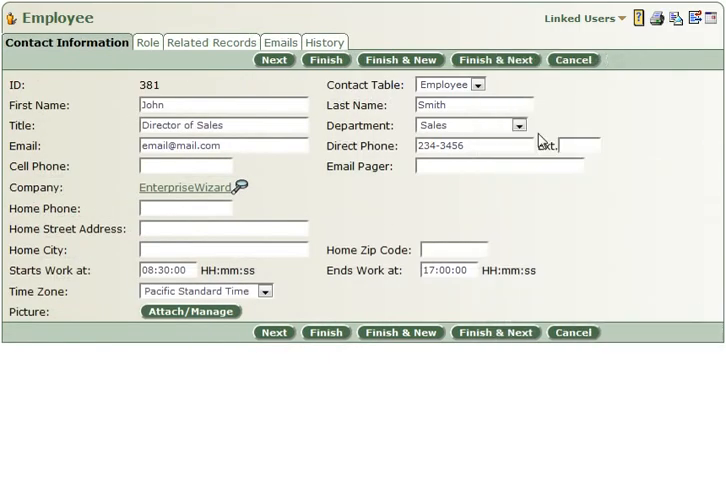
pyautogui.click(520, 126)
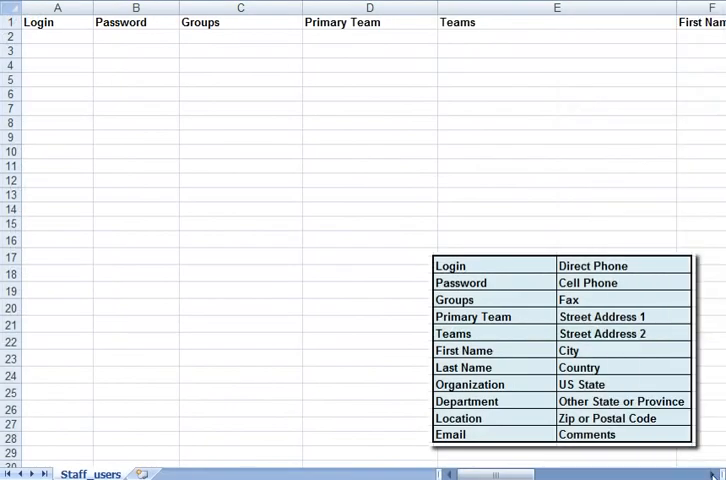
pyautogui.hscroll(3)
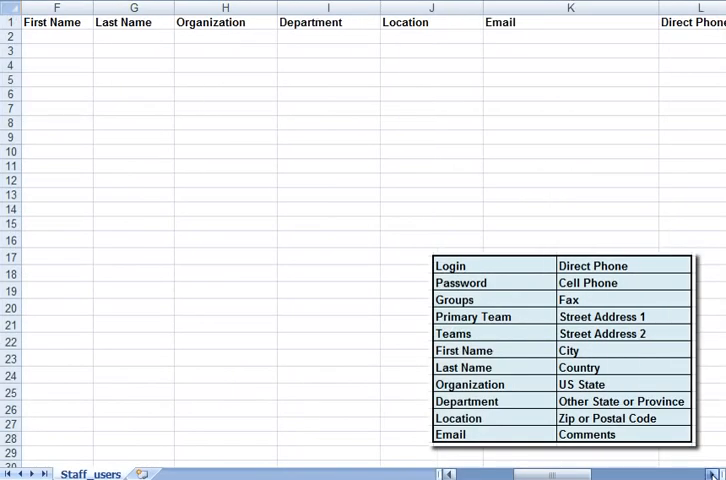
pyautogui.hscroll(3)
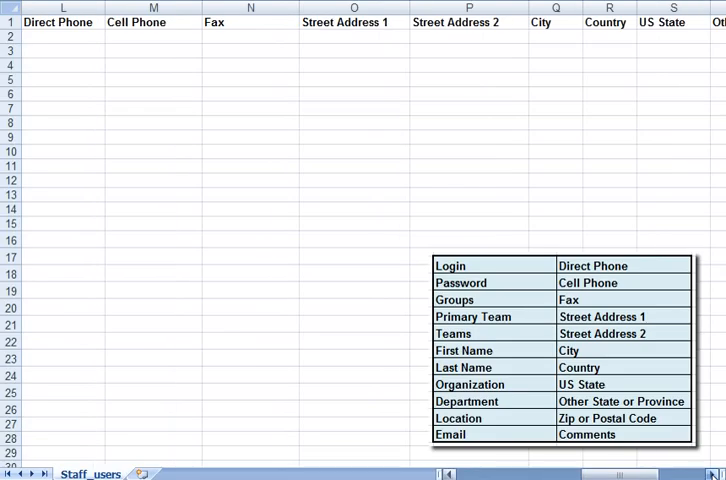
pyautogui.hscroll(3)
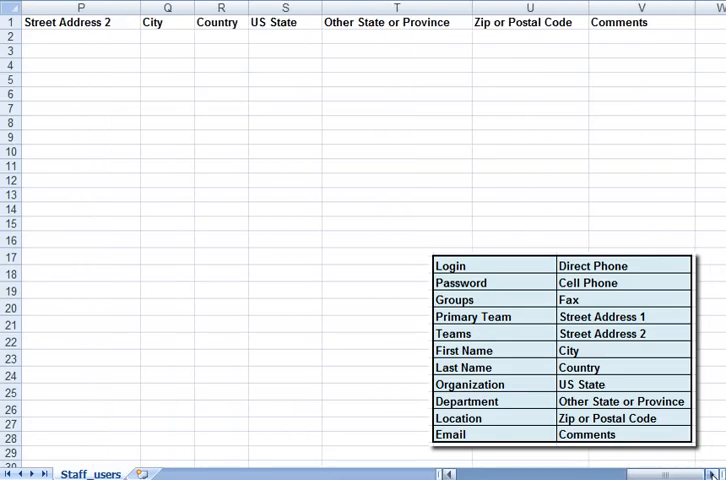
pyautogui.hscroll(-3)
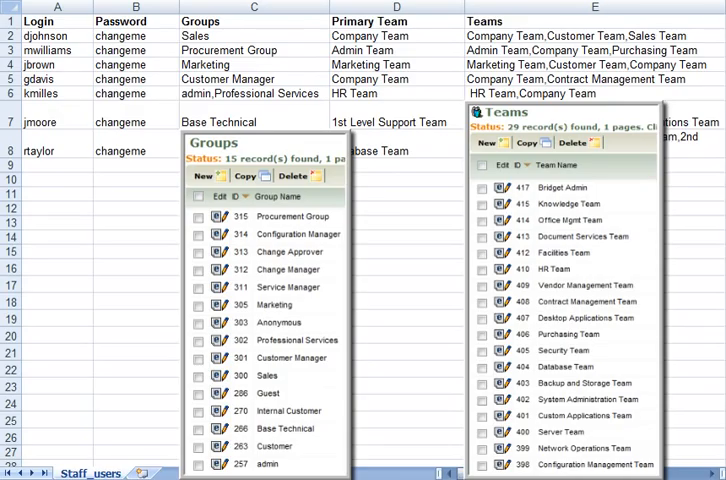
# Step: Leave the Excel staff sheet and return to the Users list in Enterprise Wizard
pyautogui.hscroll(3)
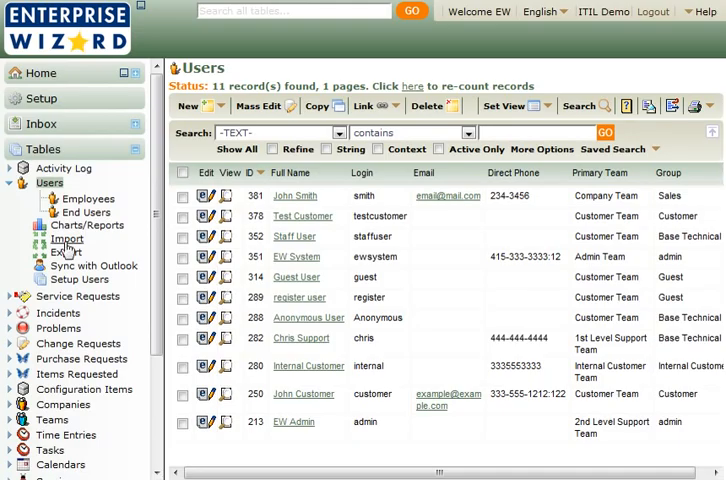
# Step: Begin a Users import and upload staff_users.xls from the local hard drive
pyautogui.click(68, 240)
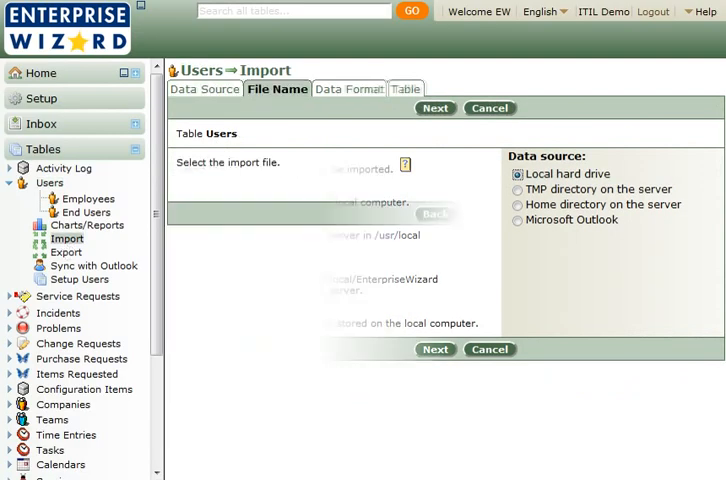
pyautogui.click(634, 176)
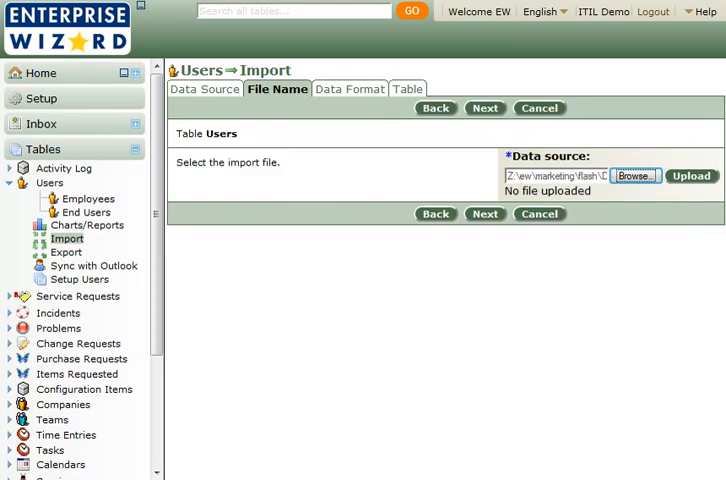
pyautogui.click(692, 176)
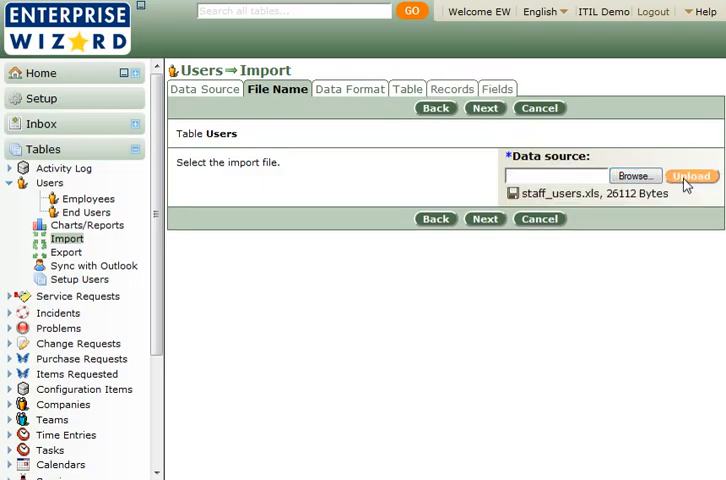
pyautogui.click(692, 176)
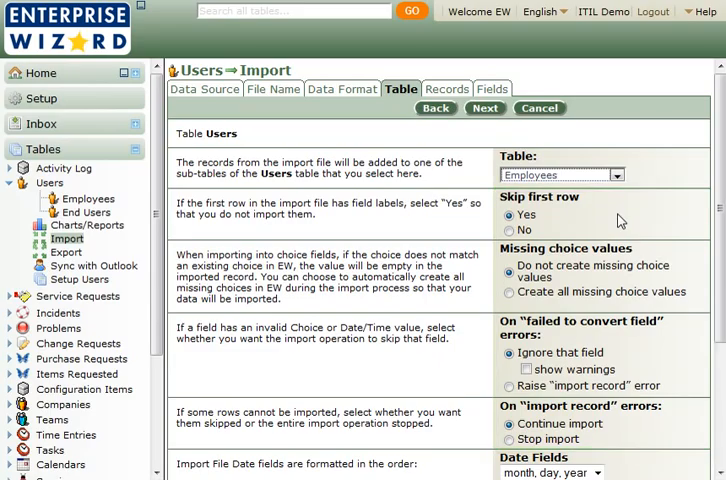
# Step: Target the Employees table, skip the first row, ignore unconvertible fields and continue past record errors
pyautogui.scroll(-3)
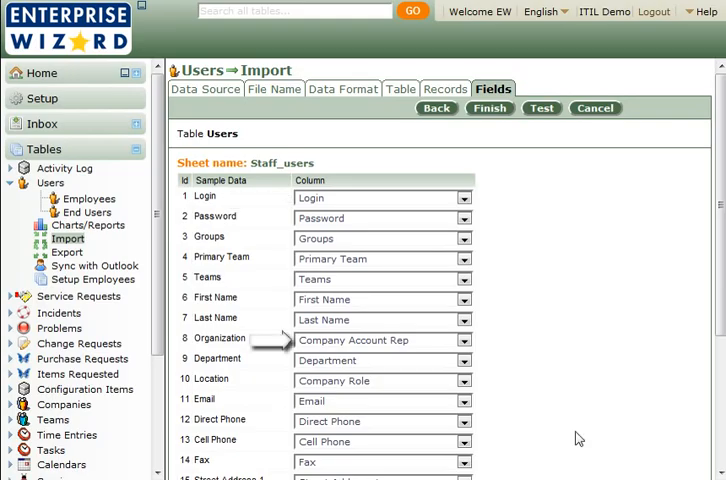
# Step: Map the Organization column to Company and review the remaining field mappings
pyautogui.click(464, 340)
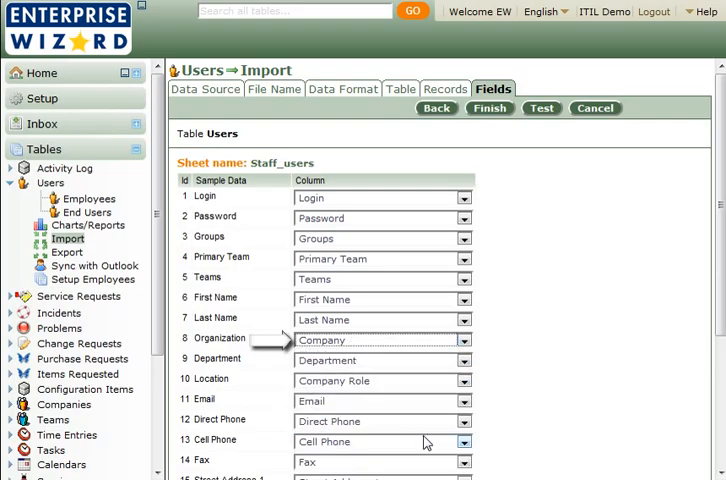
pyautogui.scroll(-3)
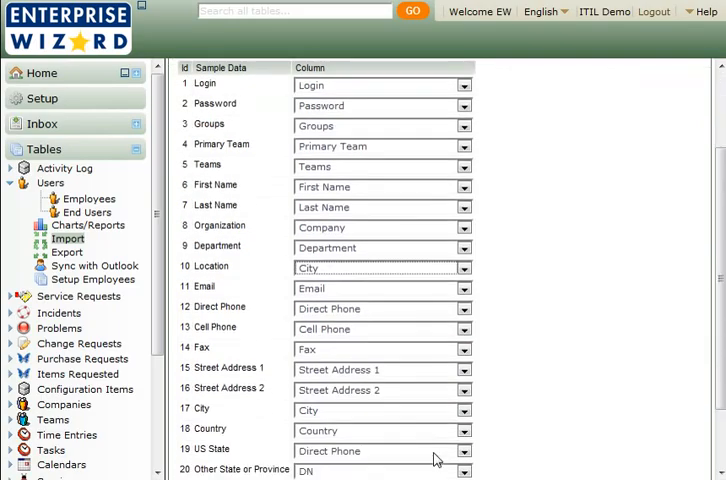